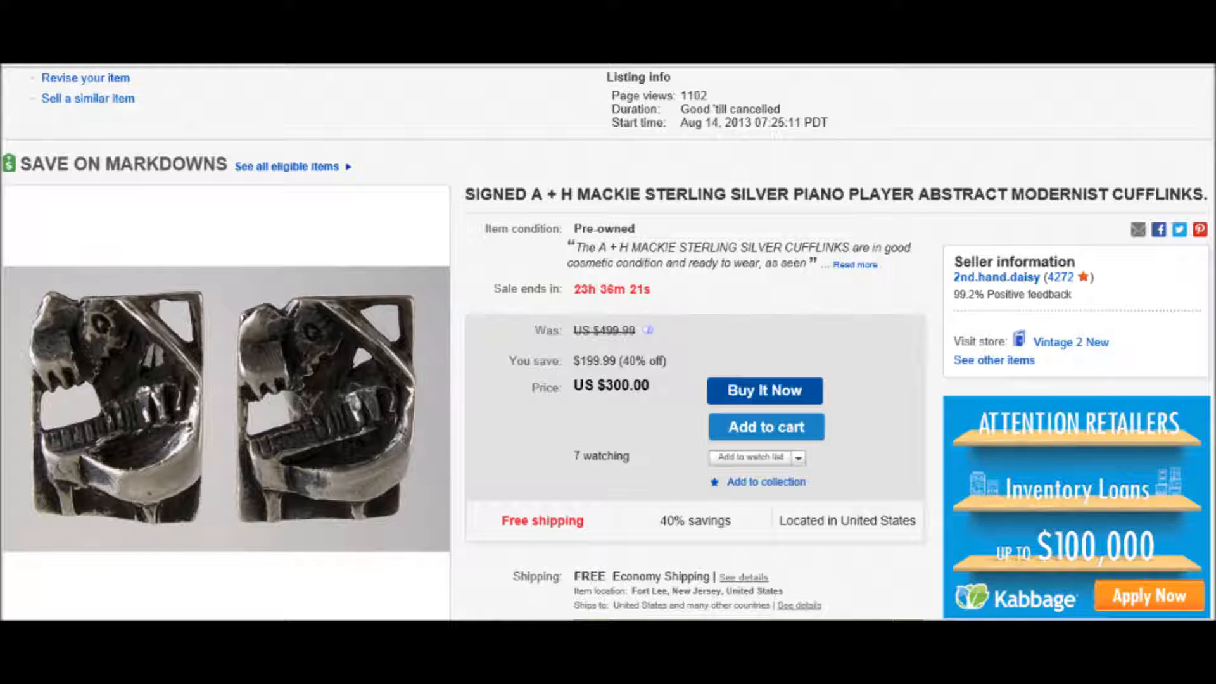
Navigate from the cufflinks listing to the My eBay summary page.
{"action": "left_click", "coordinate": [995, 77]}
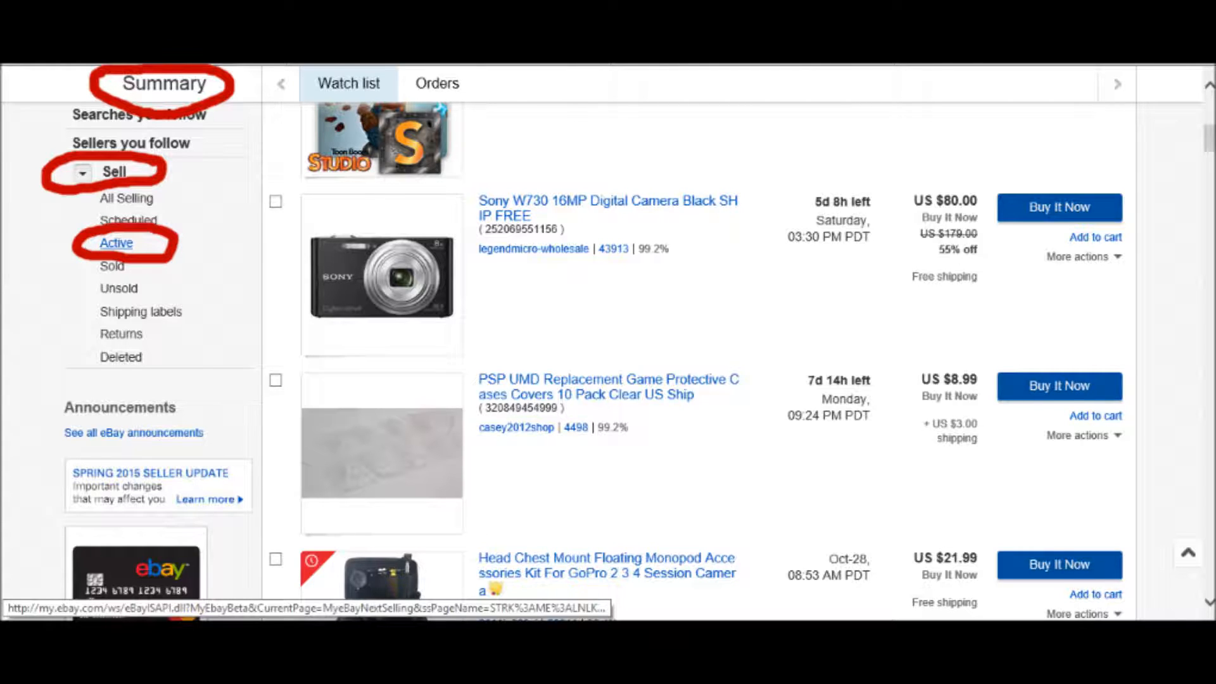
Show the Active Selling listings and reach the Shortcuts panel at the bottom.
{"action": "left_click", "coordinate": [115, 242]}
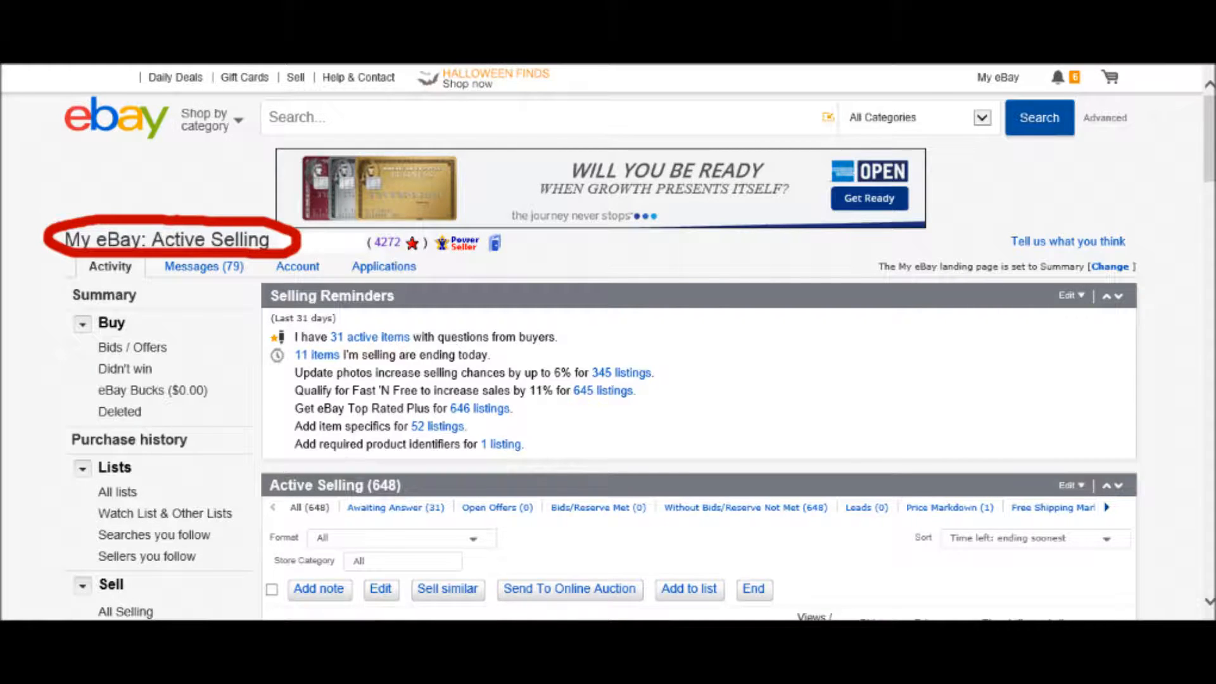
{"action": "scroll", "scroll_direction": "down", "scroll_amount": 3}
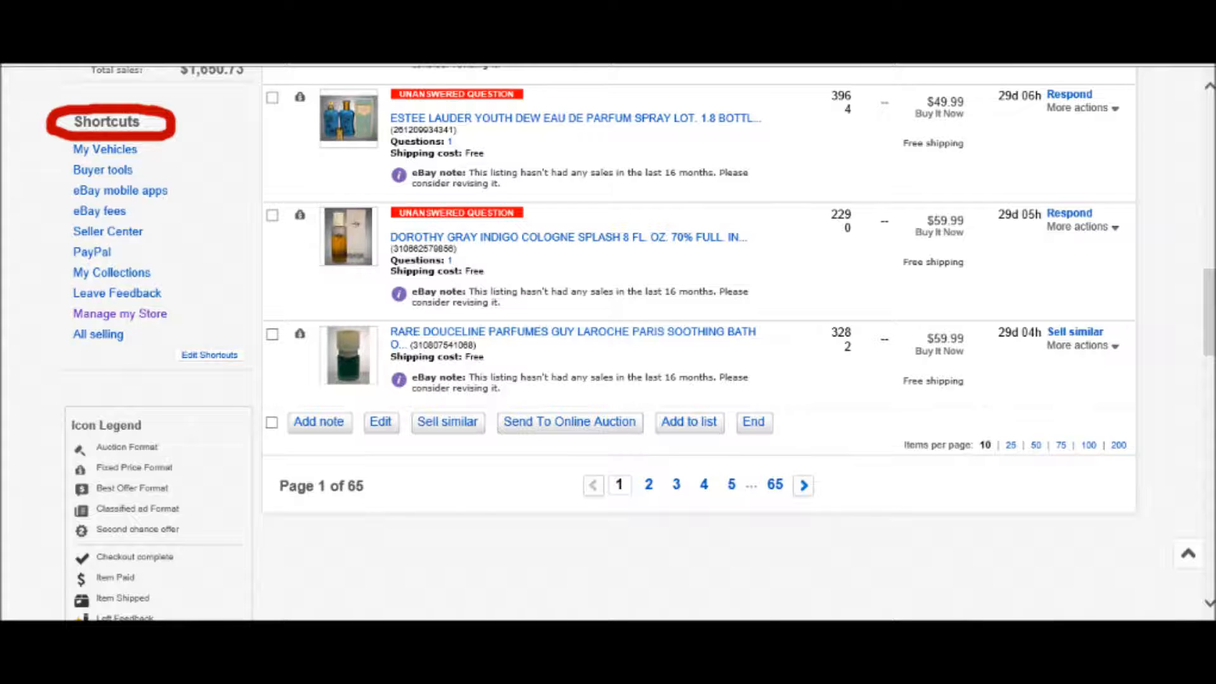
{"action": "left_click", "coordinate": [119, 313]}
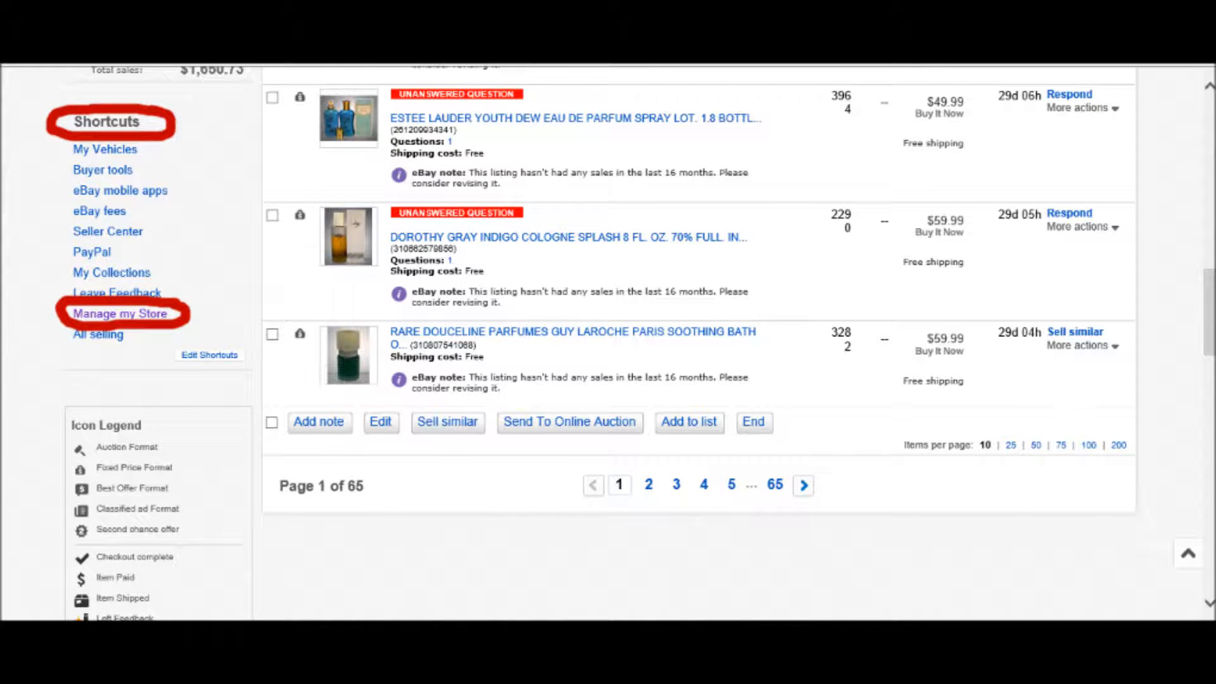
Enter Manage my Store and launch Markdown Manager from Promotional Tools.
{"action": "left_click", "coordinate": [121, 313]}
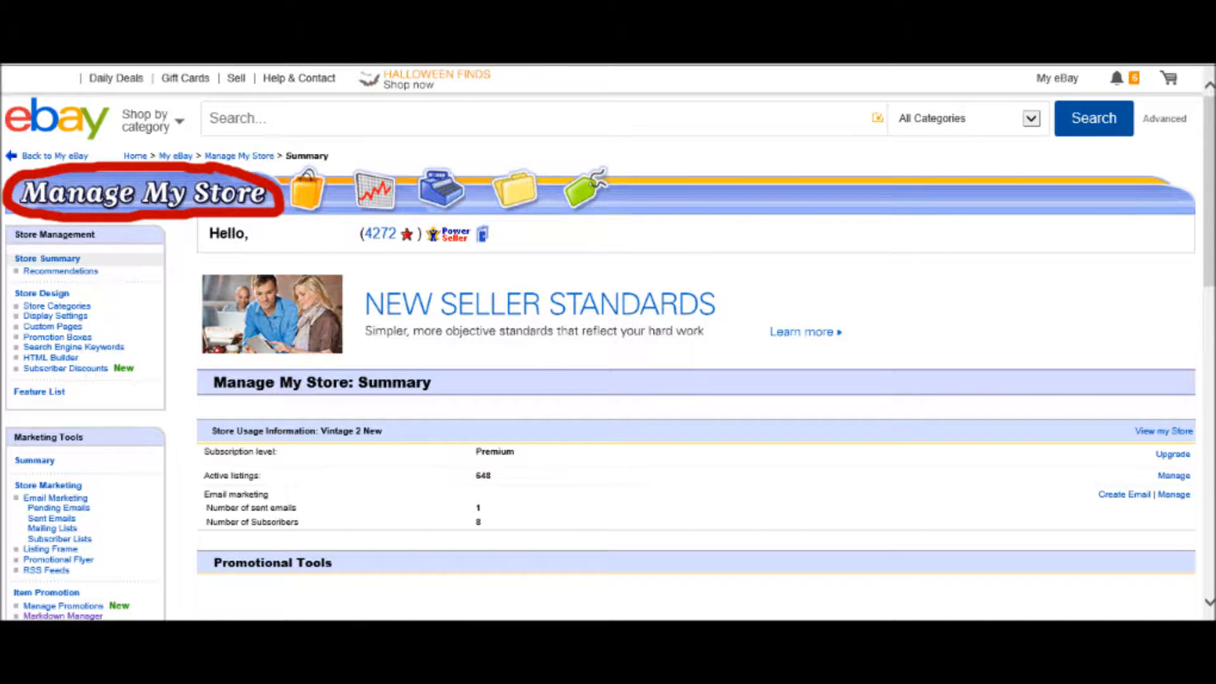
{"action": "scroll", "scroll_direction": "down", "scroll_amount": 3}
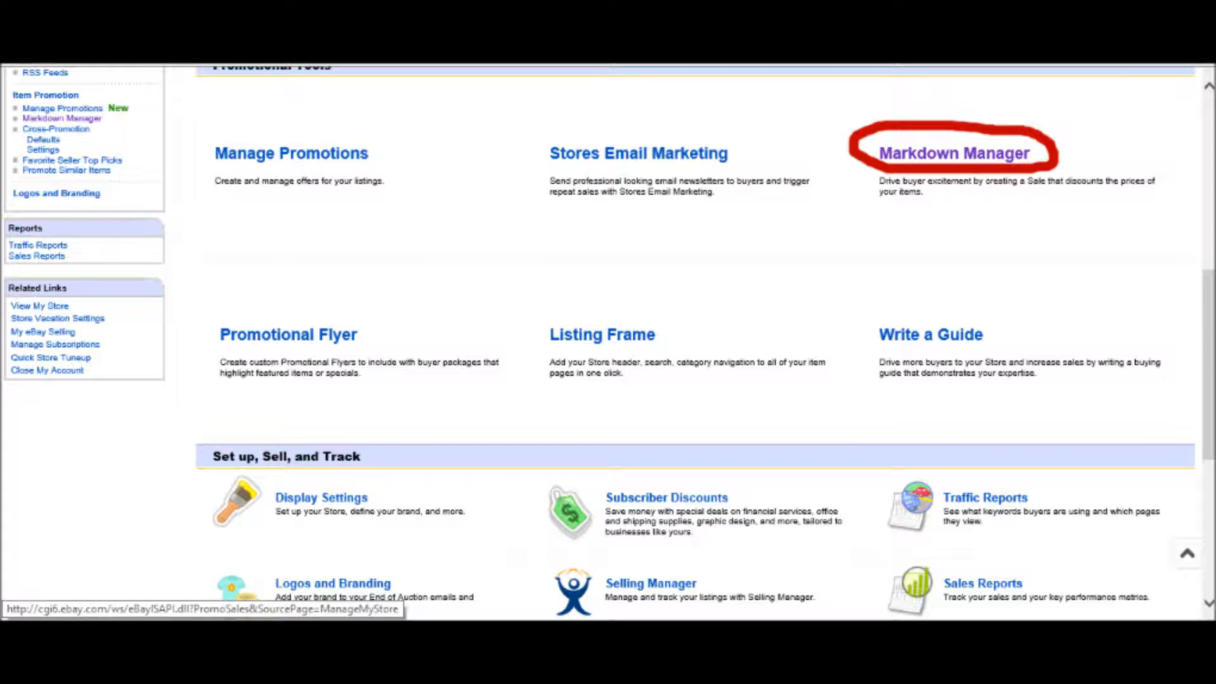
{"action": "left_click", "coordinate": [955, 153]}
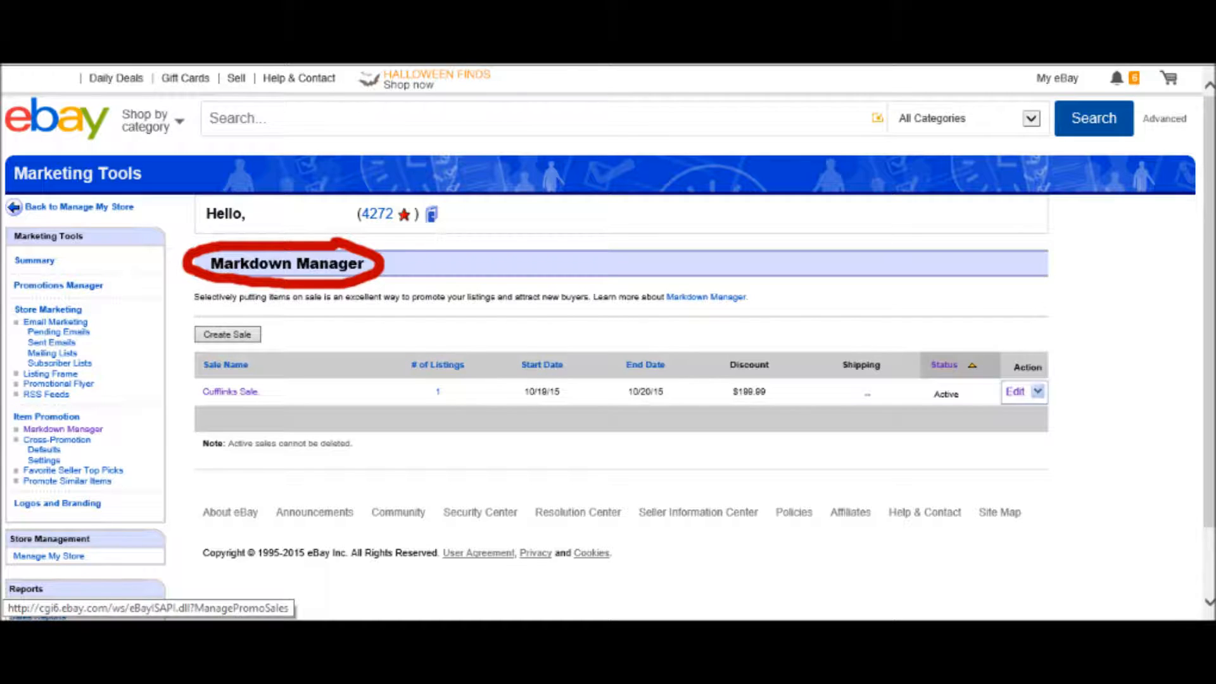
Start a new markdown sale so the 'Create your sale' form appears.
{"action": "left_click", "coordinate": [227, 333]}
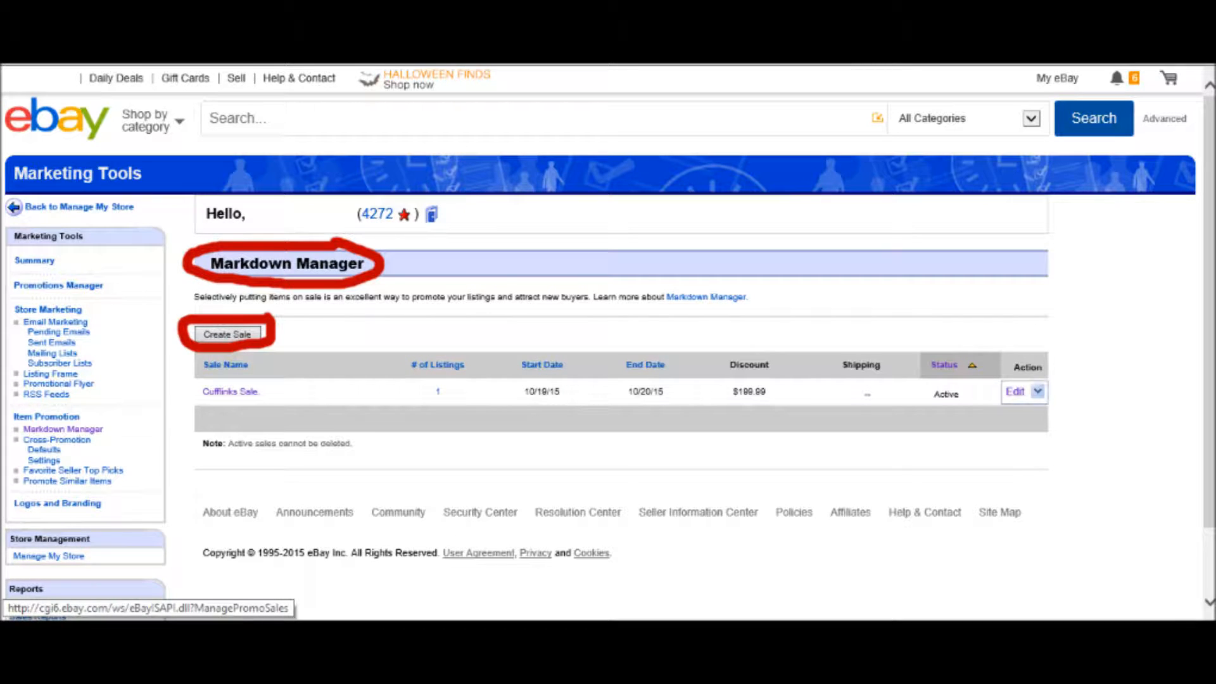
{"action": "left_click", "coordinate": [227, 333]}
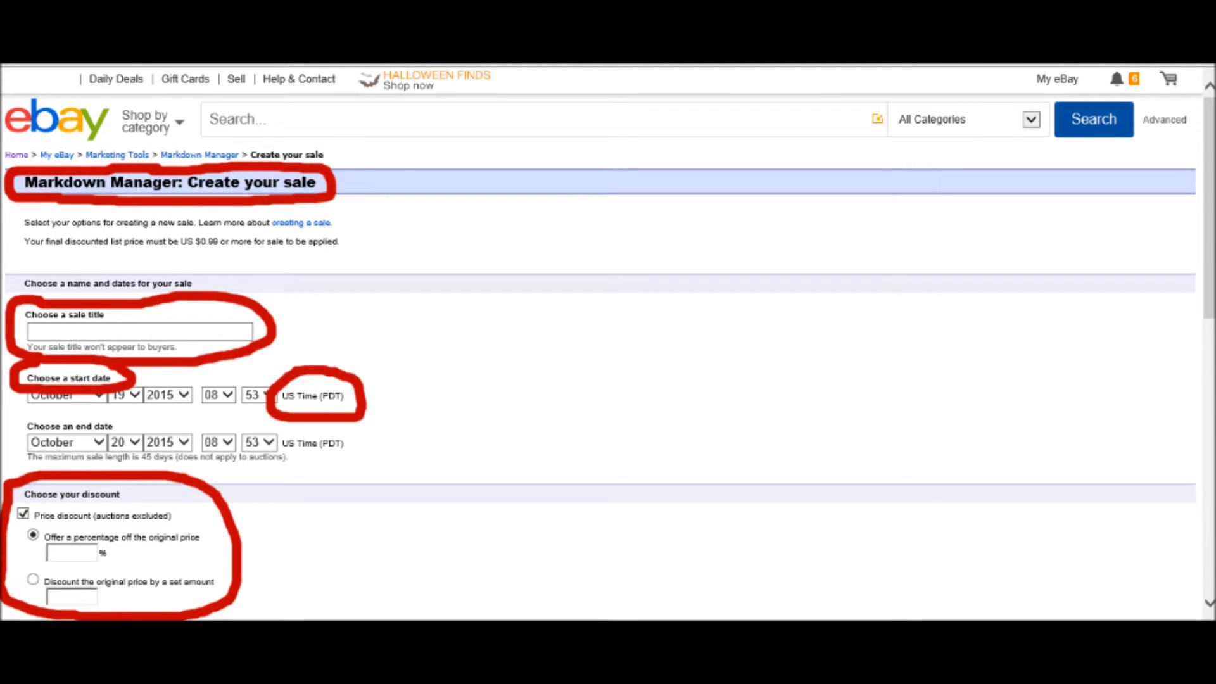
{"action": "scroll", "scroll_direction": "down", "scroll_amount": 3}
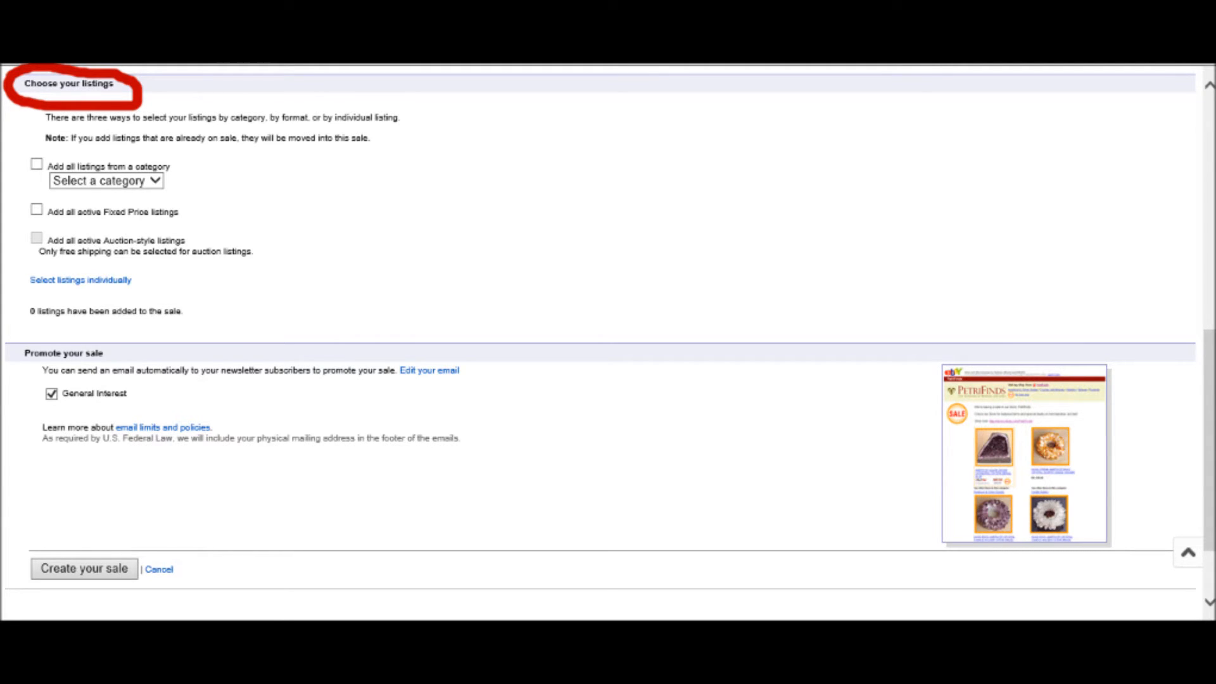
{"action": "left_click", "coordinate": [79, 279]}
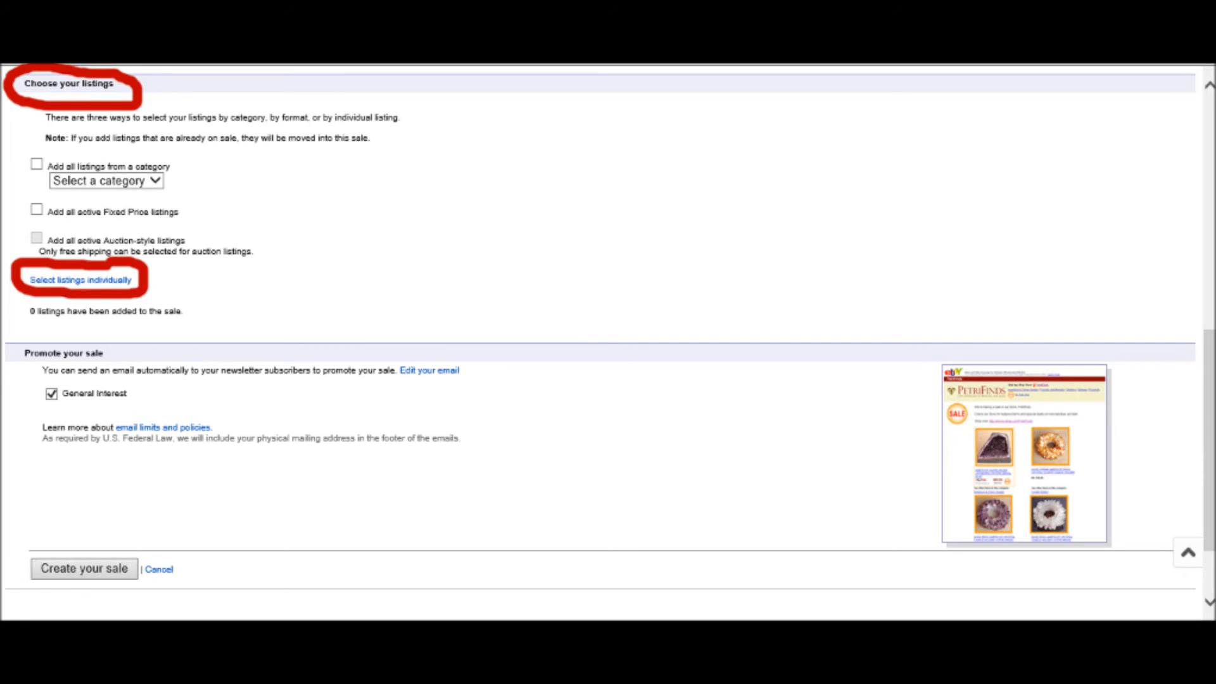
{"action": "left_click", "coordinate": [84, 568]}
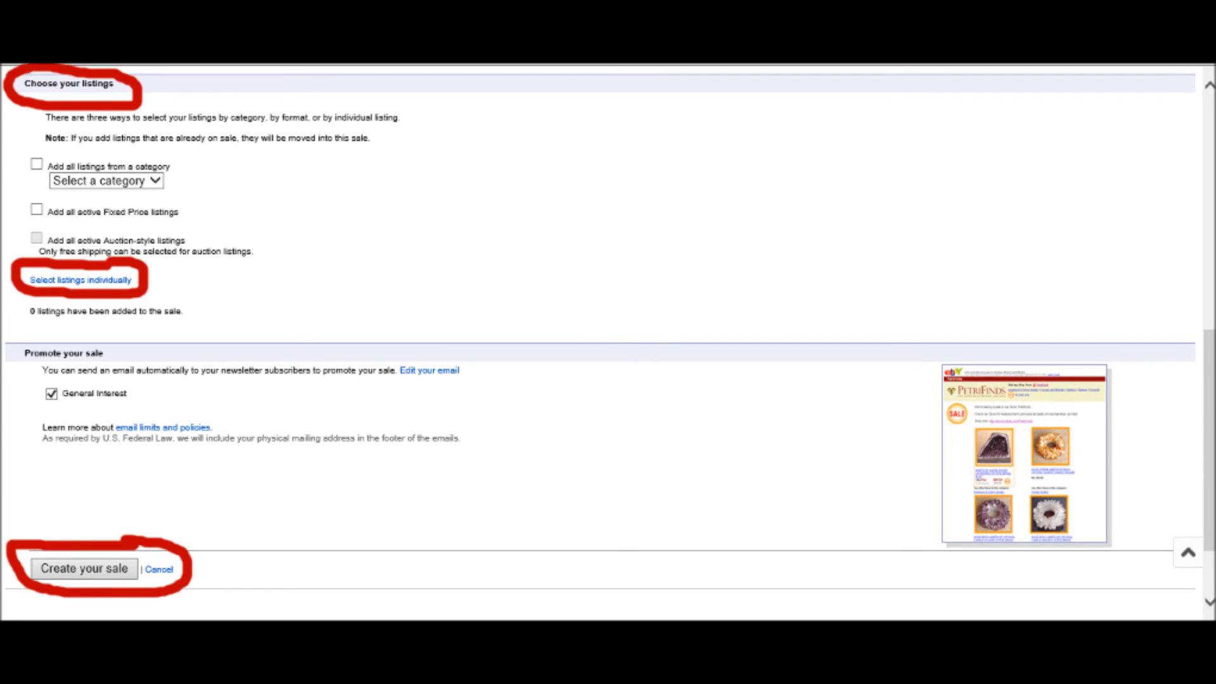